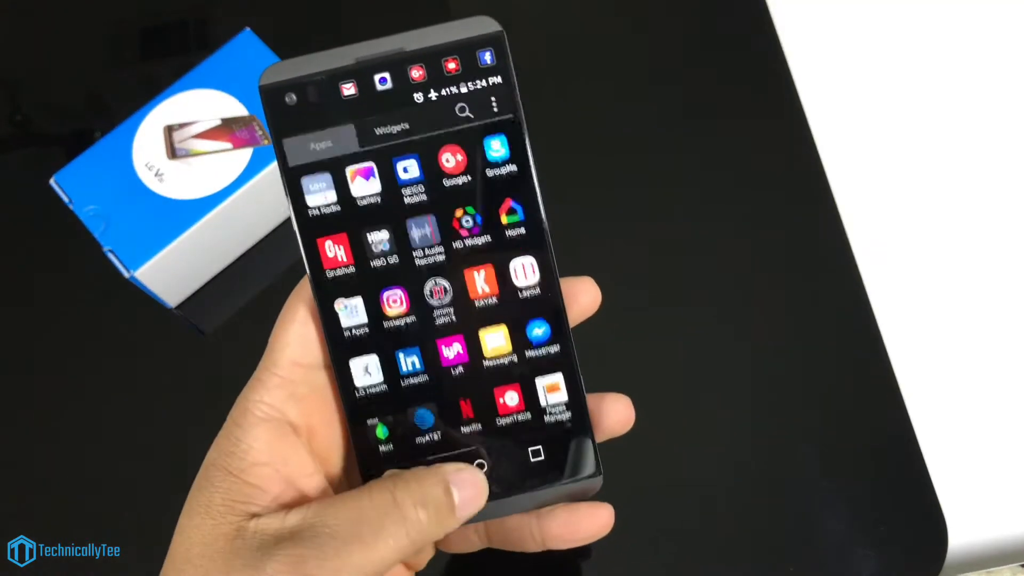
{"action": "left_click", "coordinate": [487, 464]}
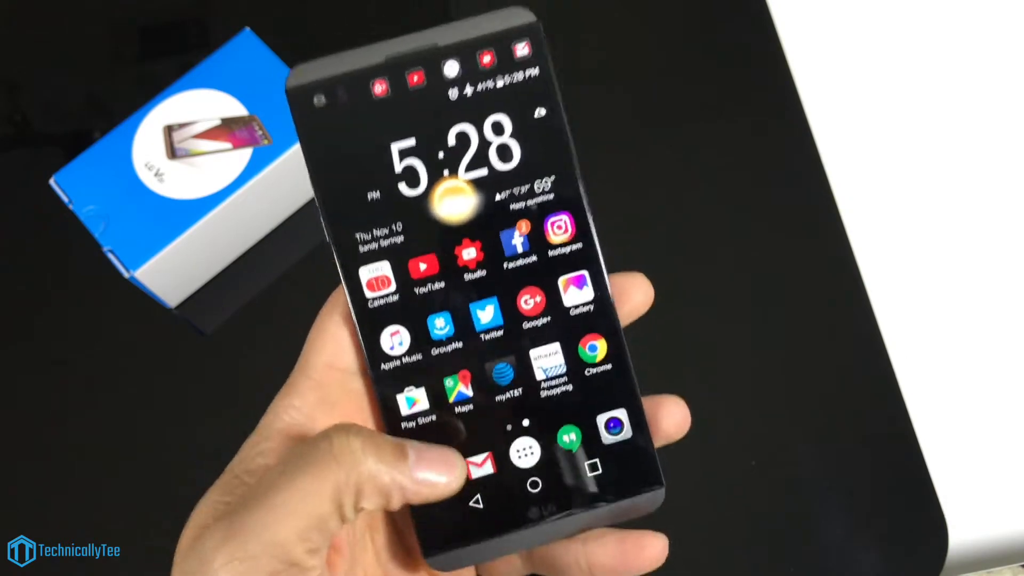
{"action": "left_click", "coordinate": [481, 463]}
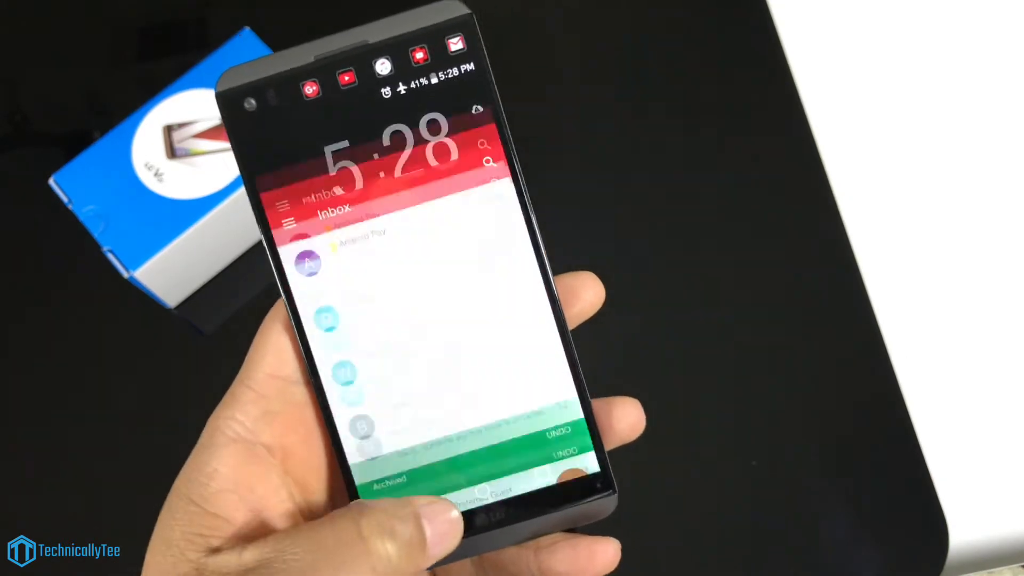